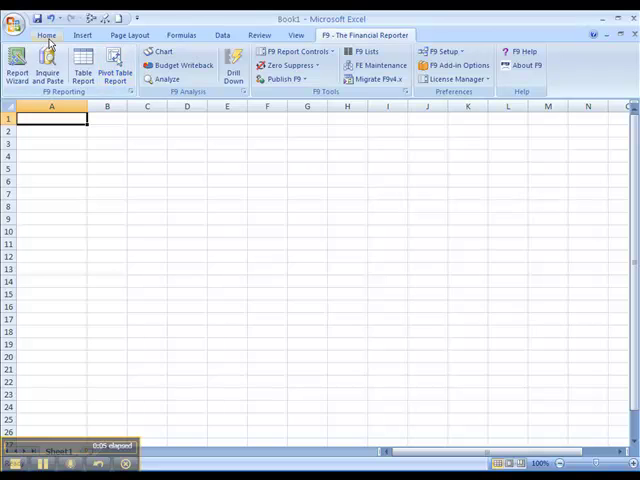
Enter criteria 2008 and Actual, add the January heading, and begin the =GL ledger formula.
{"action": "left_click", "coordinate": [46, 36]}
{"action": "type", "text": "Demo"}
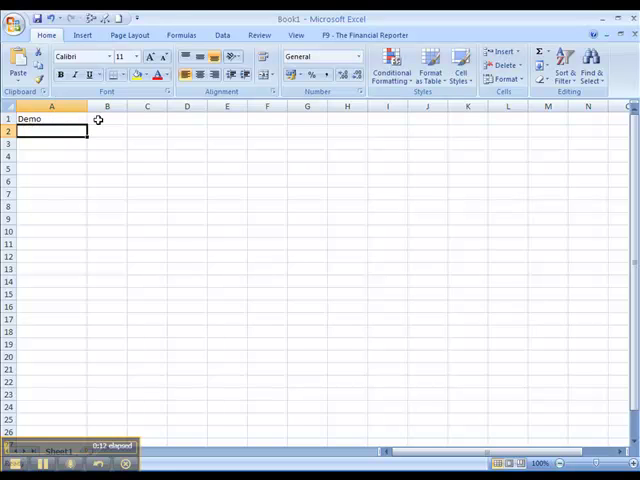
{"action": "type", "text": "2008"}
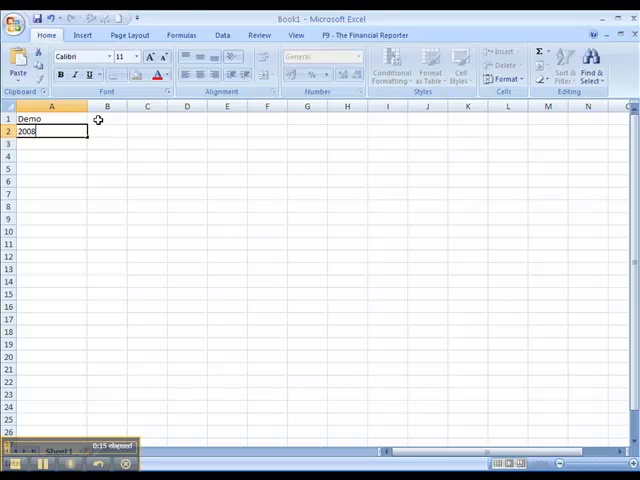
{"action": "type", "text": "Actual"}
{"action": "left_click", "coordinate": [48, 194]}
{"action": "type", "text": "A-30110-000"}
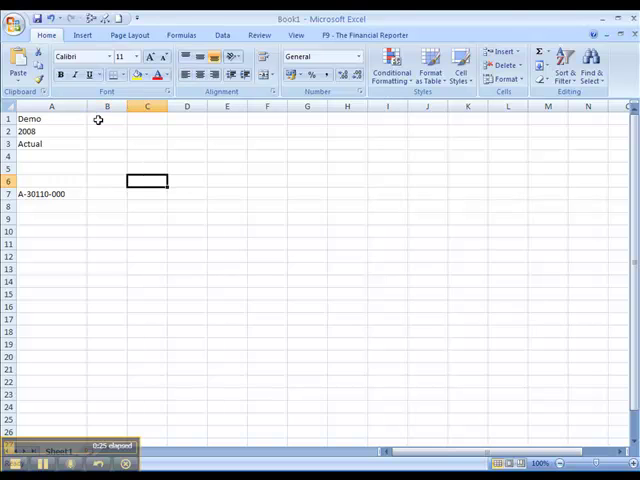
{"action": "type", "text": "January"}
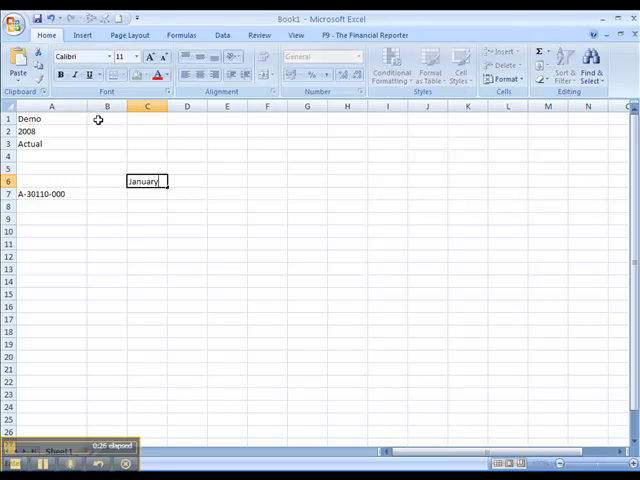
{"action": "key", "text": "Return"}
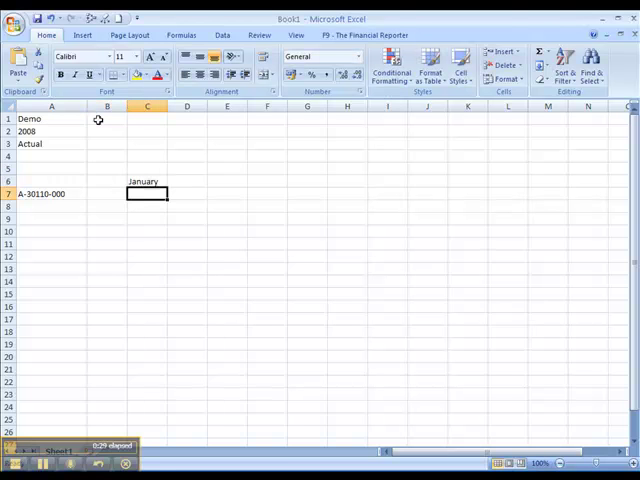
{"action": "type", "text": "=GL(A7,"}
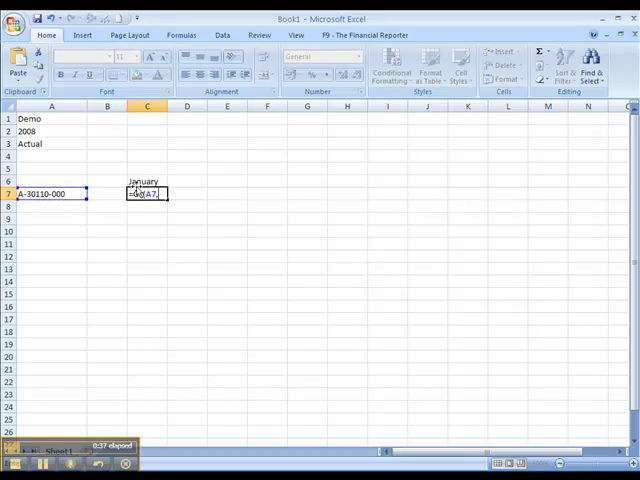
Complete the GL formula referencing C6 and the criteria cells, then clear the precedent arrows.
{"action": "type", "text": "C6,A1,A2,A3"}
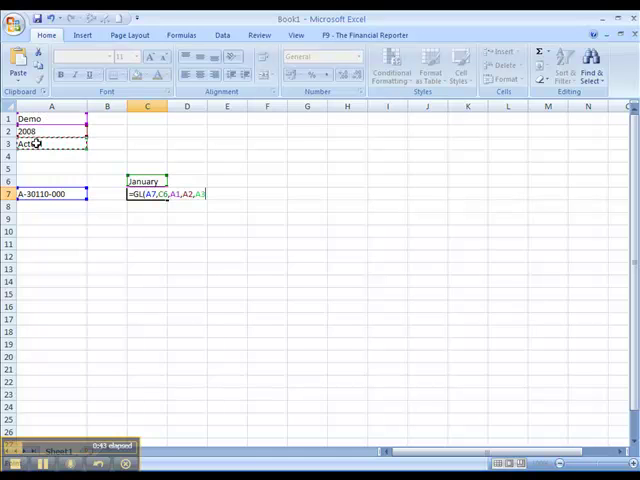
{"action": "key", "text": "Return"}
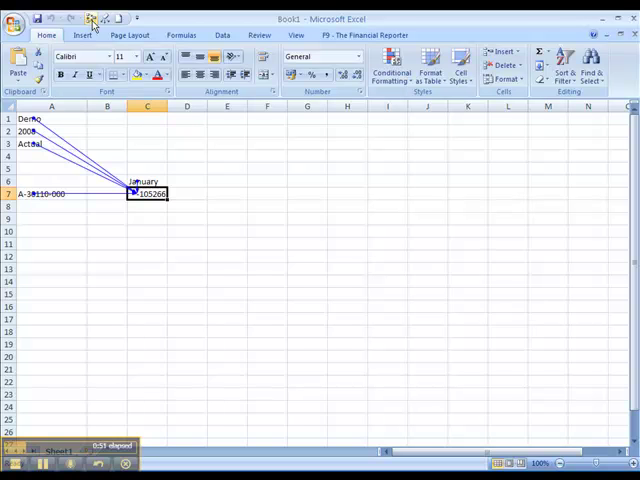
{"action": "left_click", "coordinate": [90, 18]}
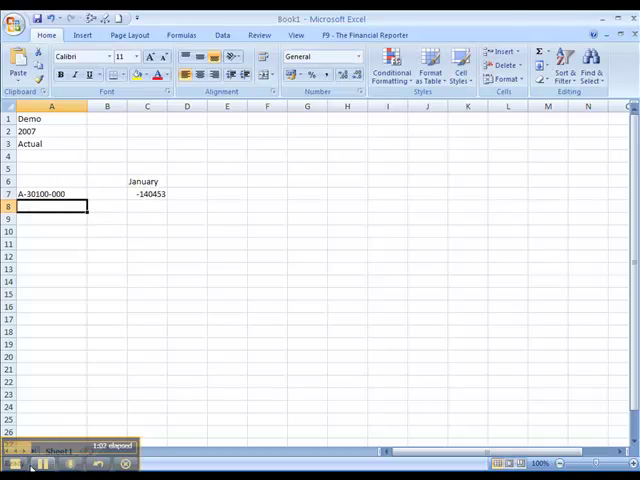
{"action": "left_click", "coordinate": [202, 180]}
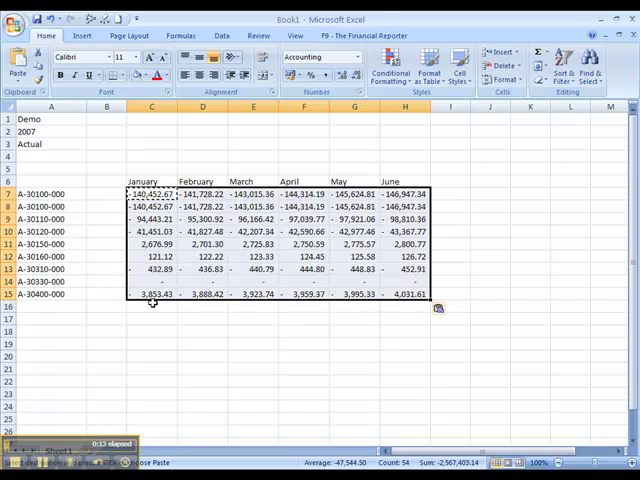
AutoSum a monthly totals row beneath the accounts and change the A3 scenario to Budget.
{"action": "left_click", "coordinate": [152, 308]}
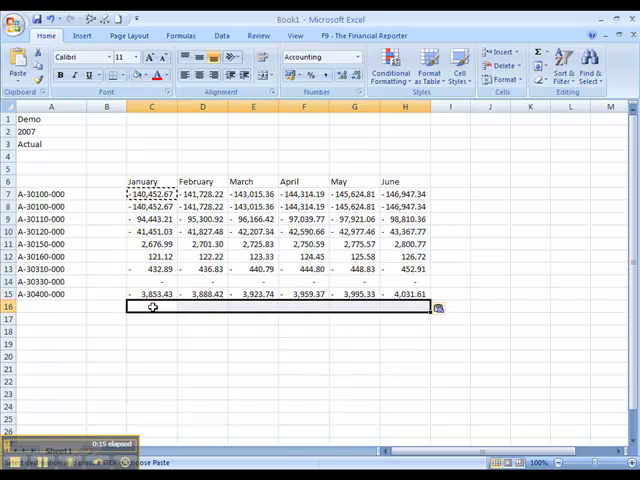
{"action": "key", "text": "Return"}
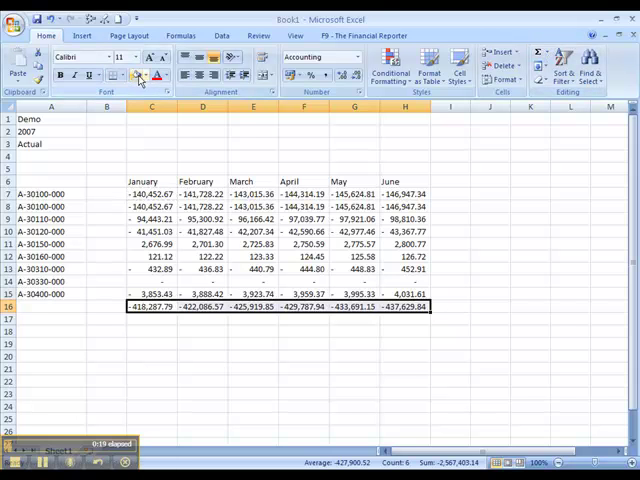
{"action": "left_click", "coordinate": [148, 76]}
{"action": "type", "text": "2008"}
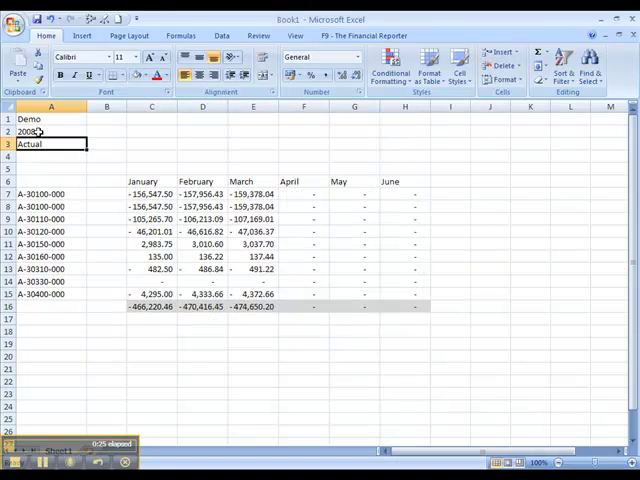
{"action": "type", "text": "Bud"}
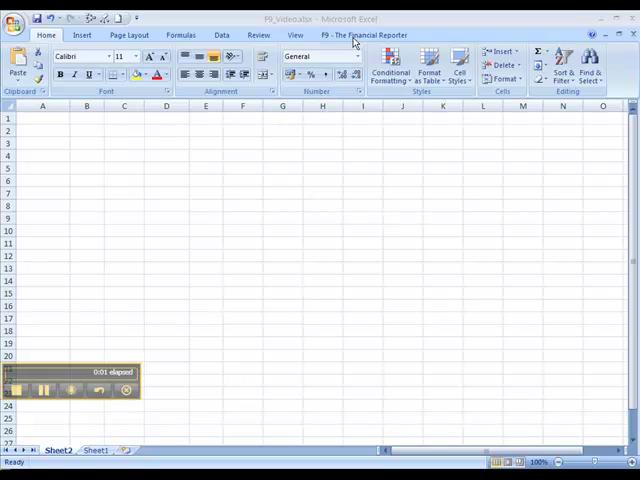
Show the F9 Financial Reporter tools, try the report wizard's row headers, then cancel it.
{"action": "left_click", "coordinate": [364, 36]}
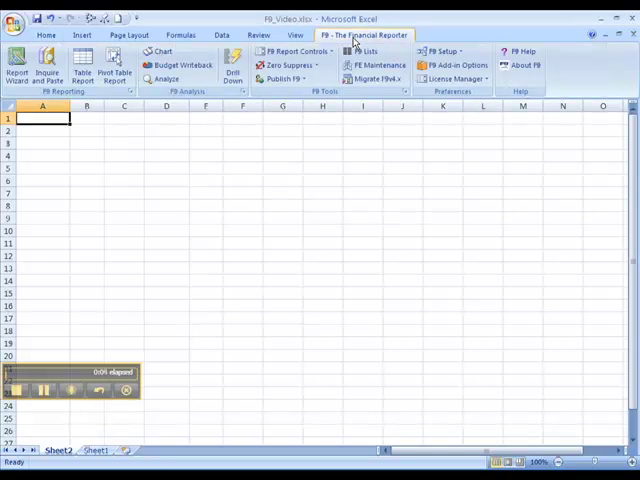
{"action": "left_click", "coordinate": [48, 70]}
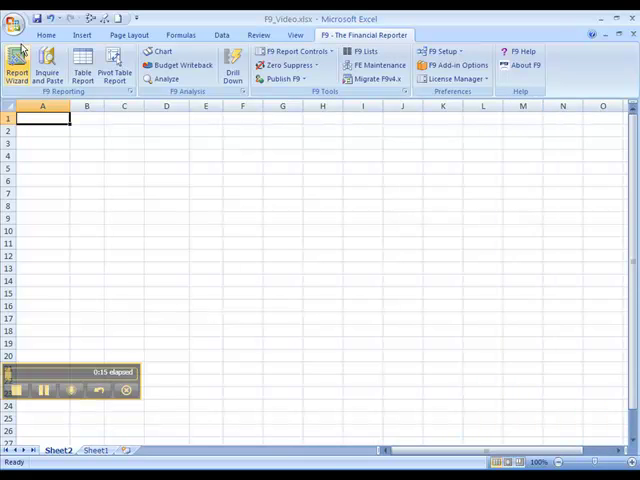
{"action": "left_click", "coordinate": [16, 70]}
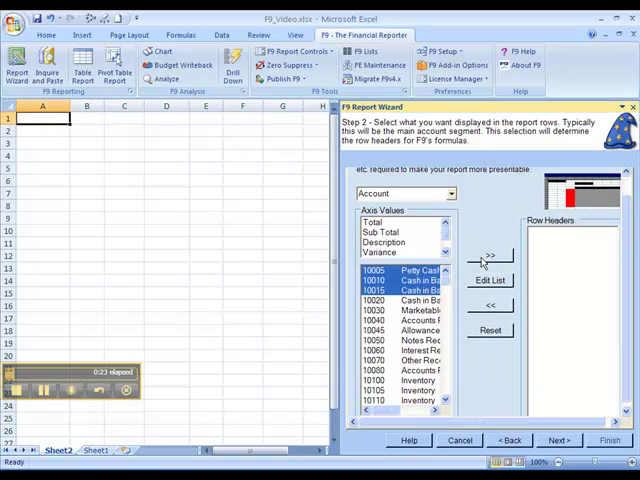
{"action": "left_click", "coordinate": [490, 256]}
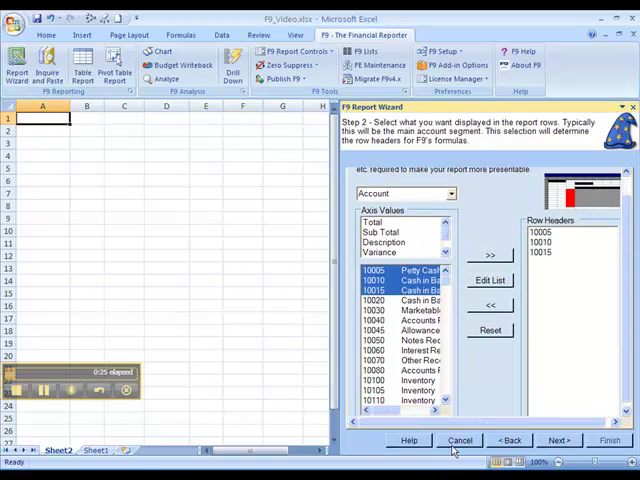
{"action": "left_click", "coordinate": [460, 440]}
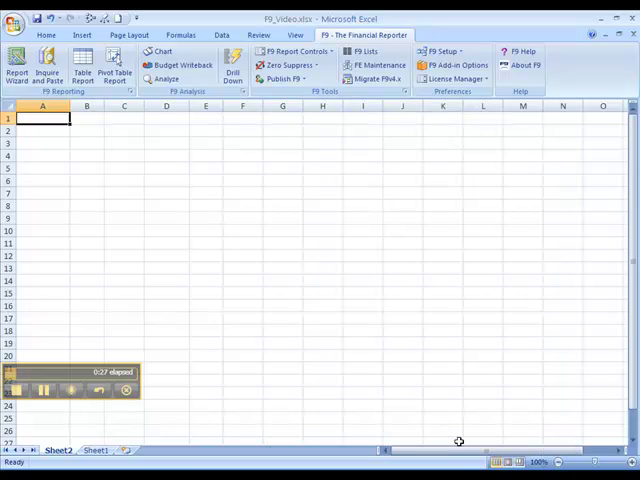
{"action": "mouse_move", "coordinate": [152, 406]}
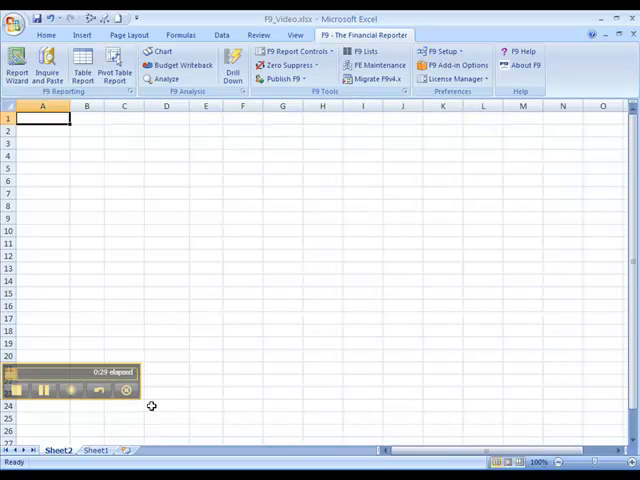
{"action": "left_click", "coordinate": [96, 450]}
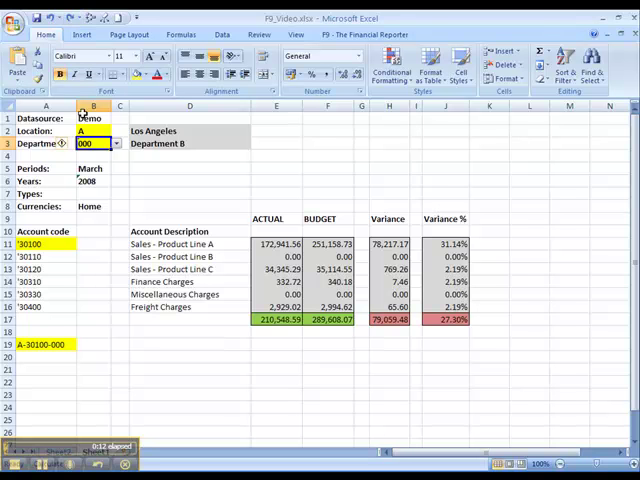
Choose location B and department 100 from the in-cell criteria dropdowns.
{"action": "left_click", "coordinate": [84, 132]}
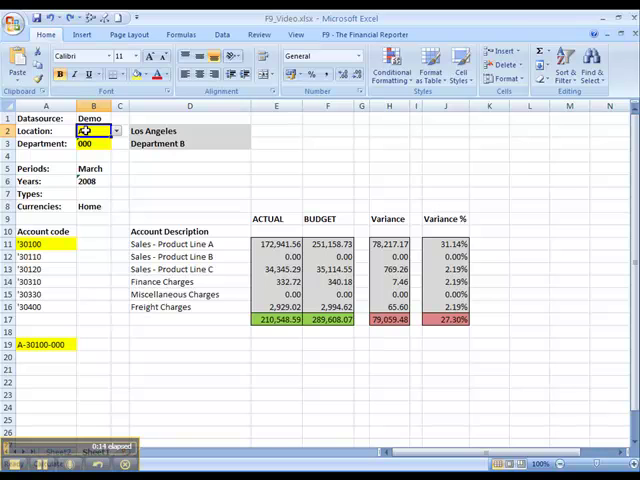
{"action": "left_click", "coordinate": [114, 132]}
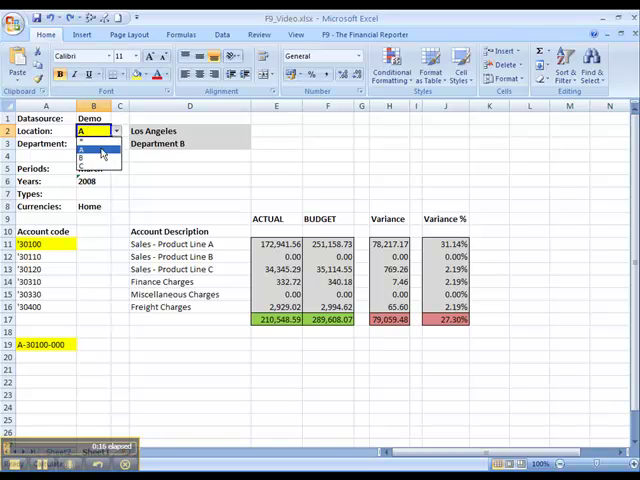
{"action": "left_click", "coordinate": [90, 156]}
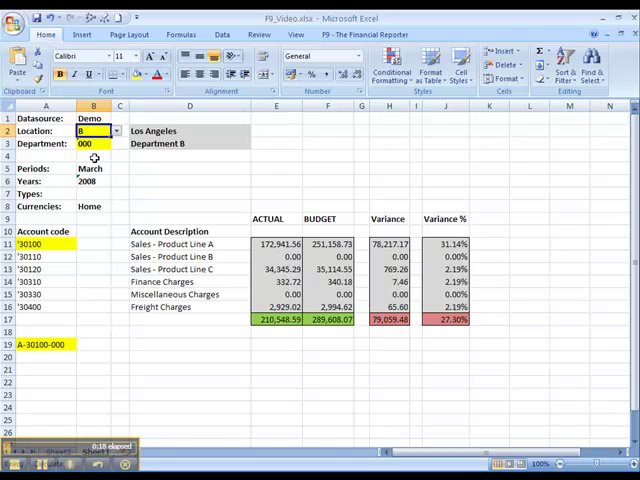
{"action": "left_click", "coordinate": [90, 144]}
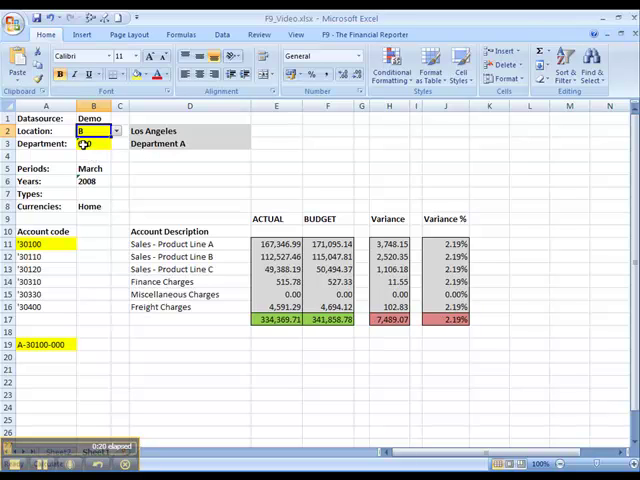
{"action": "left_click", "coordinate": [116, 144]}
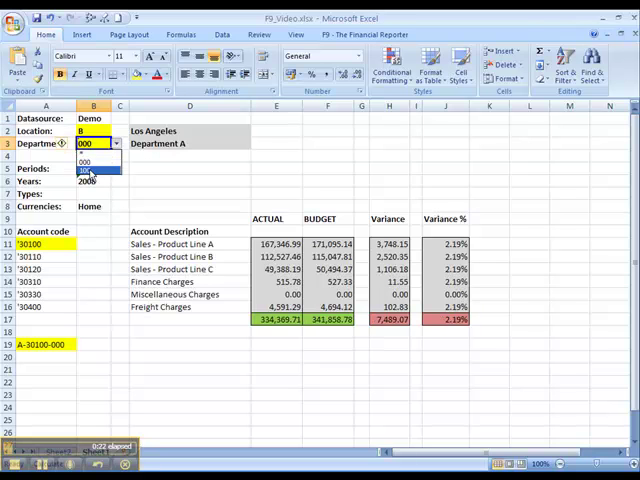
{"action": "left_click", "coordinate": [84, 170]}
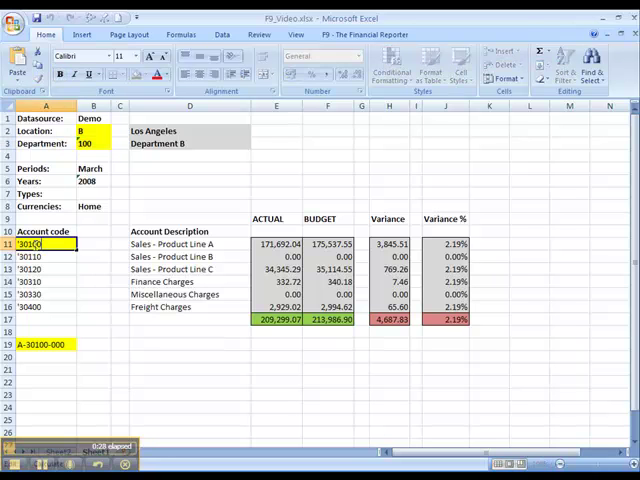
Try account lists (,30120) and ranges (..4000), then settle on wildcard account code 30*.
{"action": "type", "text": ",30120"}
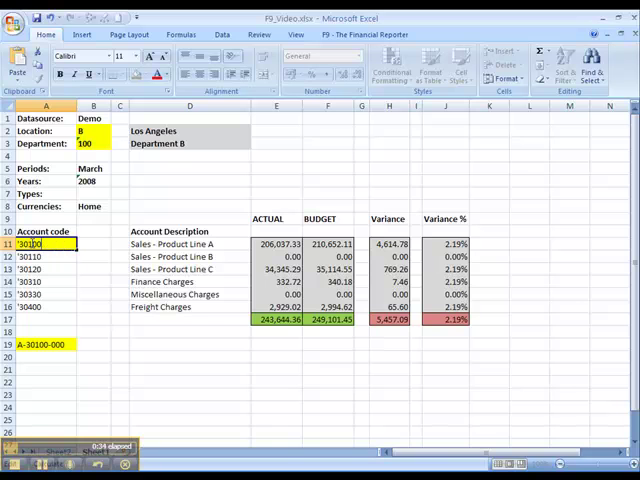
{"action": "type", "text": "..40000"}
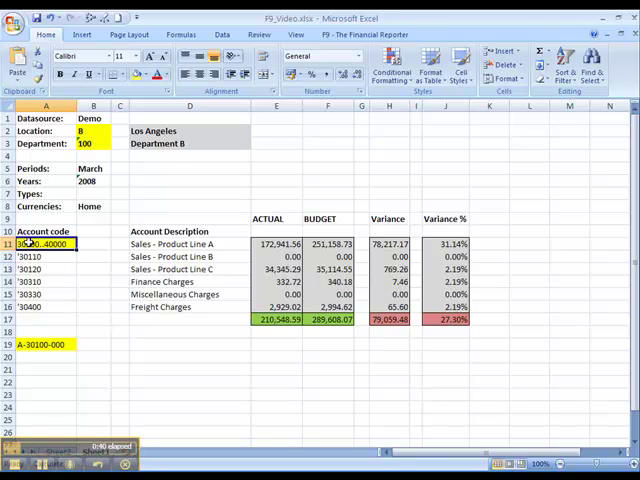
{"action": "type", "text": "30*"}
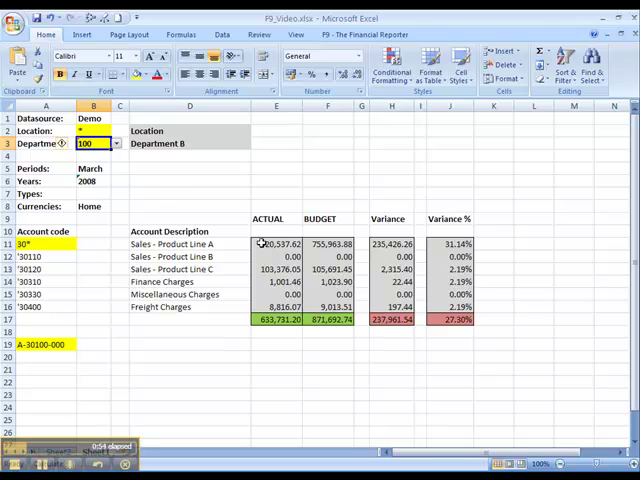
{"action": "left_click", "coordinate": [276, 244]}
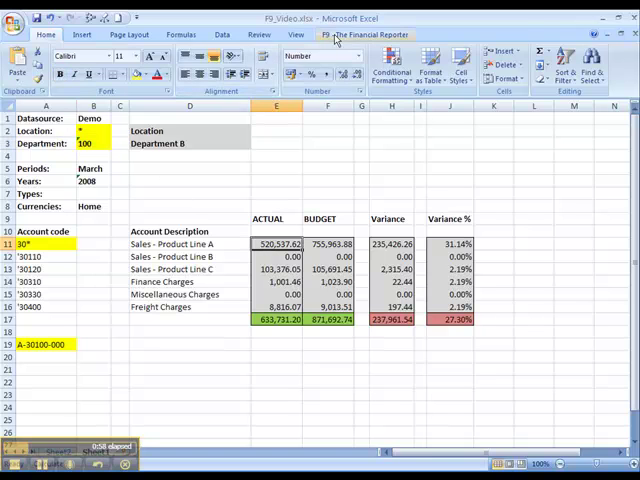
Drill down the selected actual figure and set Drill By to Location.
{"action": "left_click", "coordinate": [232, 68]}
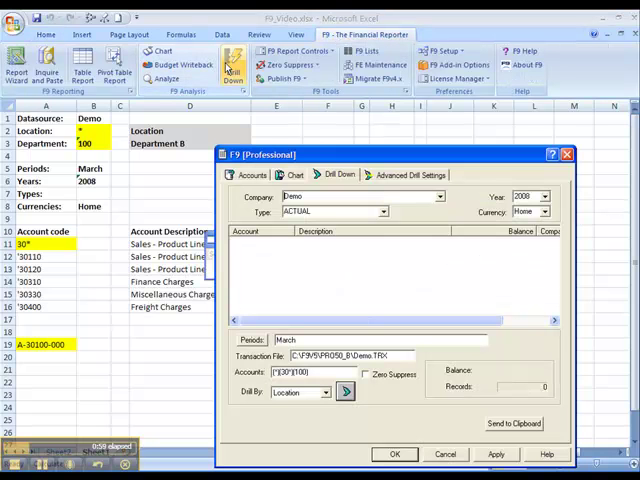
{"action": "left_click", "coordinate": [344, 392]}
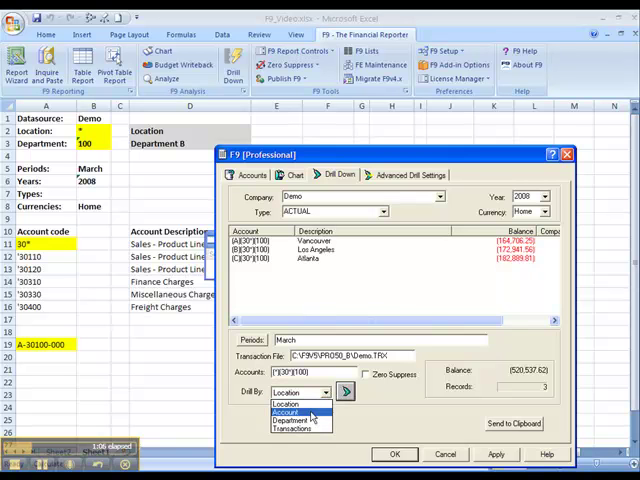
{"action": "left_click", "coordinate": [292, 428]}
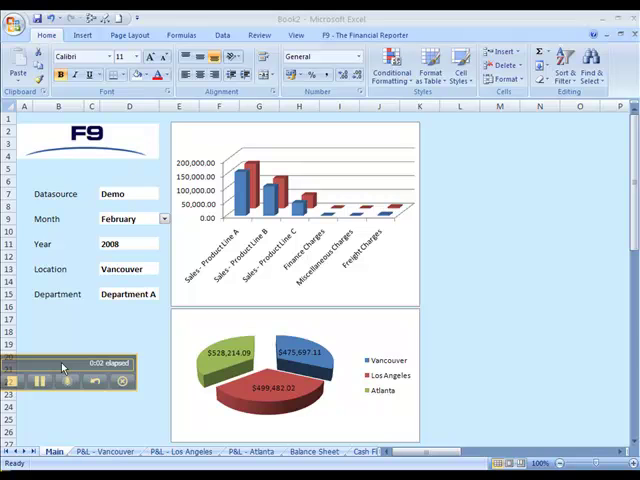
{"action": "mouse_move", "coordinate": [90, 236]}
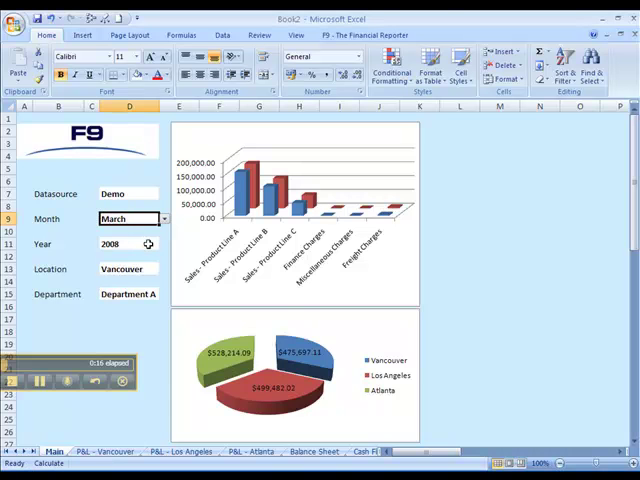
Pick year 2007 and the Los Angeles location, then return to the Main dashboard sheet.
{"action": "left_click", "coordinate": [162, 244]}
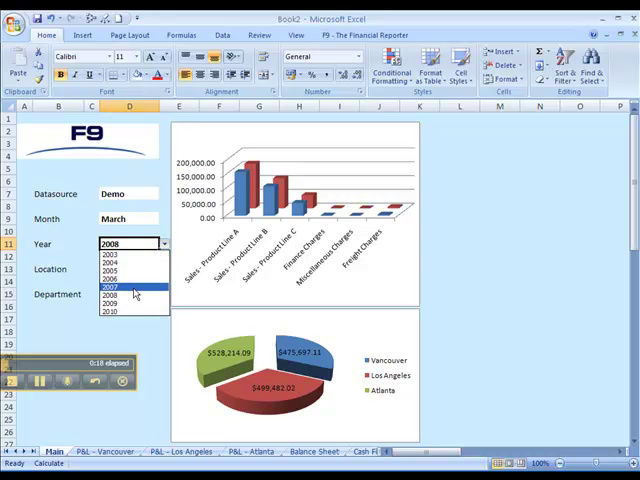
{"action": "left_click", "coordinate": [112, 286]}
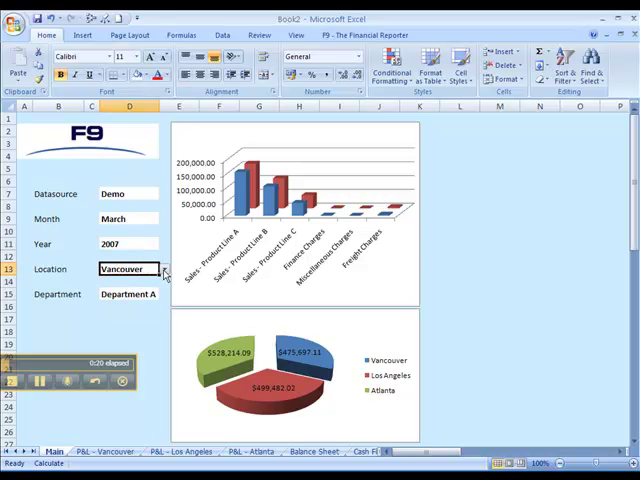
{"action": "left_click", "coordinate": [160, 268]}
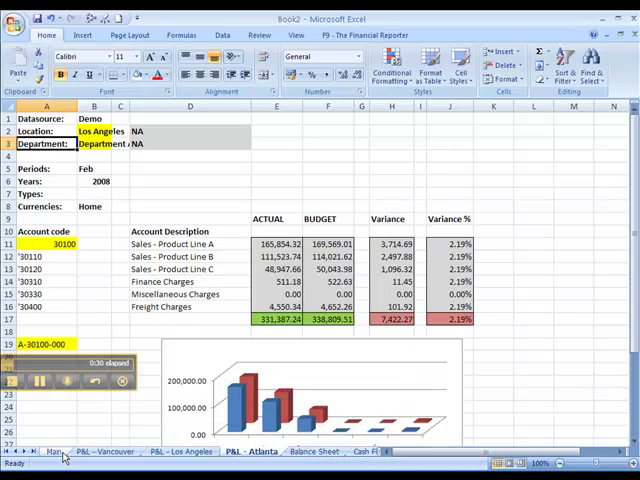
{"action": "left_click", "coordinate": [52, 452]}
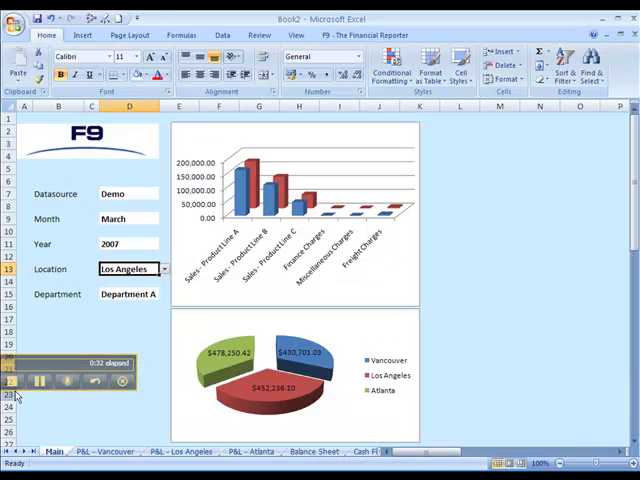